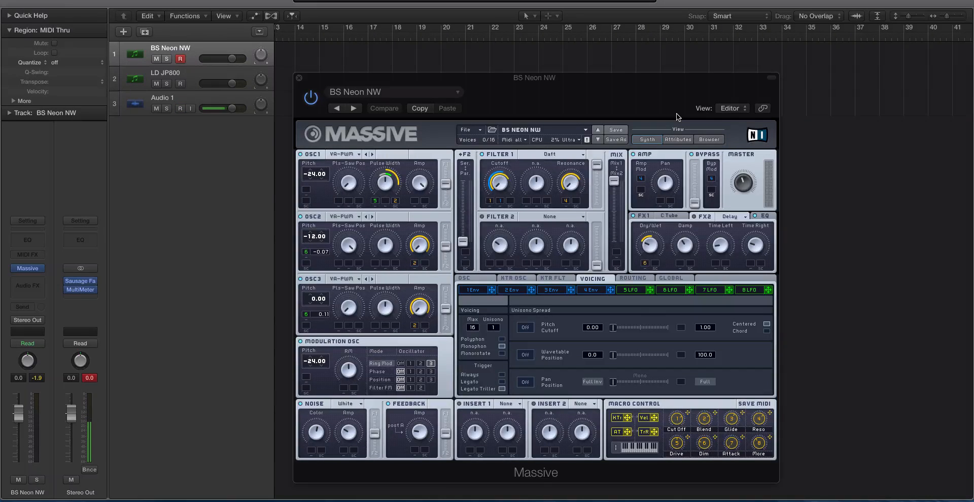
Step: Play the BS Neon NW bass patch repeatedly to audition its sound
left_click(181, 109)
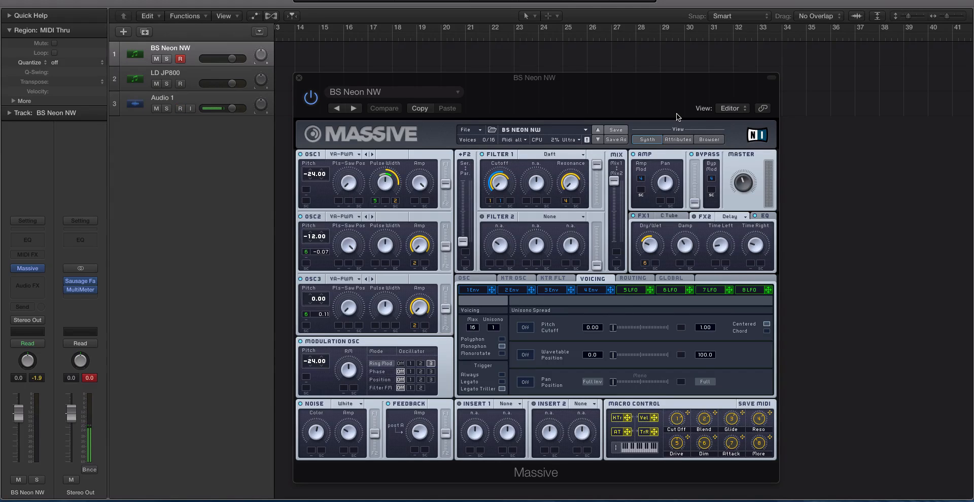
left_click(181, 109)
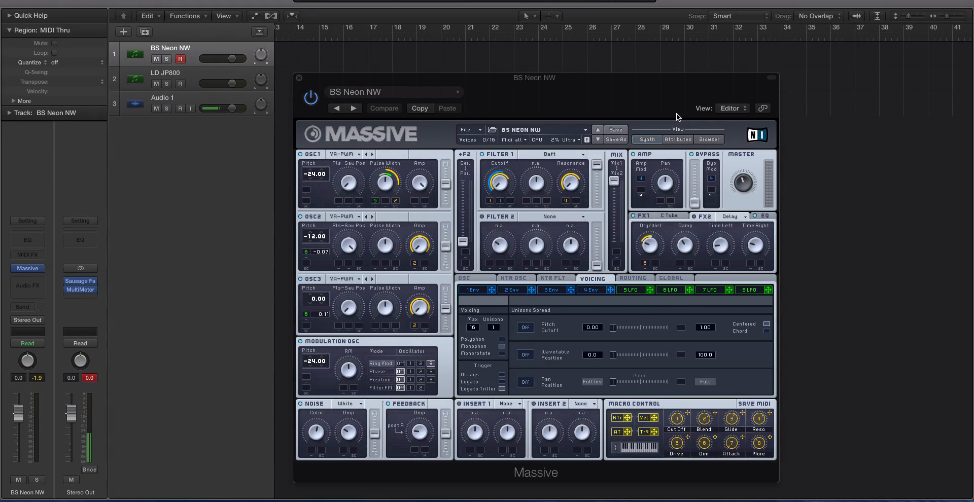
left_click(180, 109)
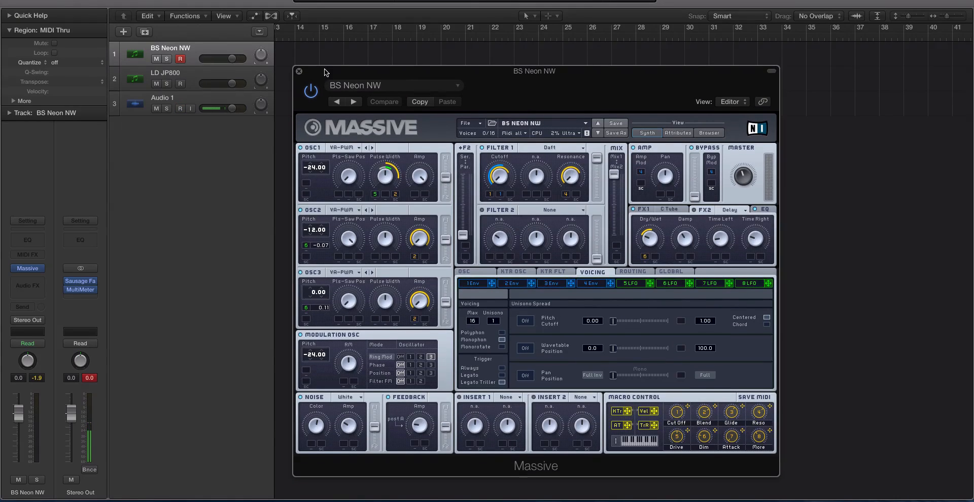
left_click(181, 109)
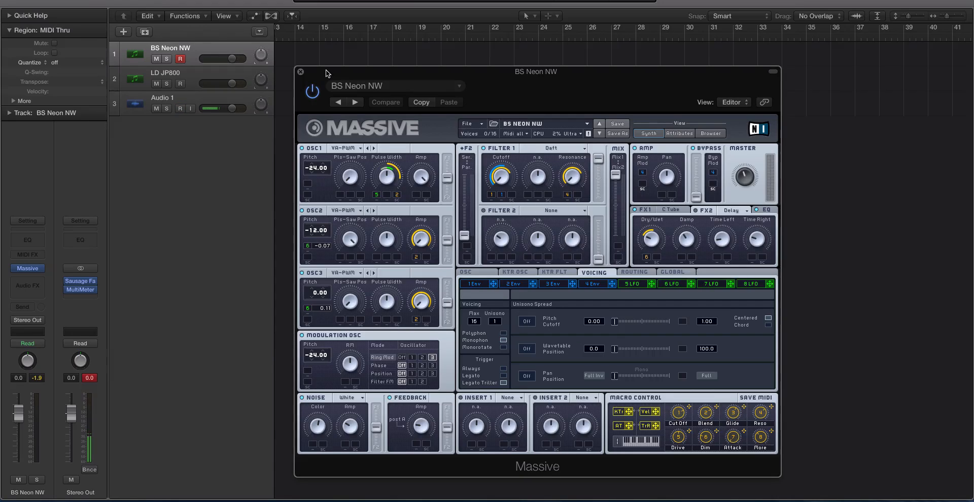
left_click(180, 109)
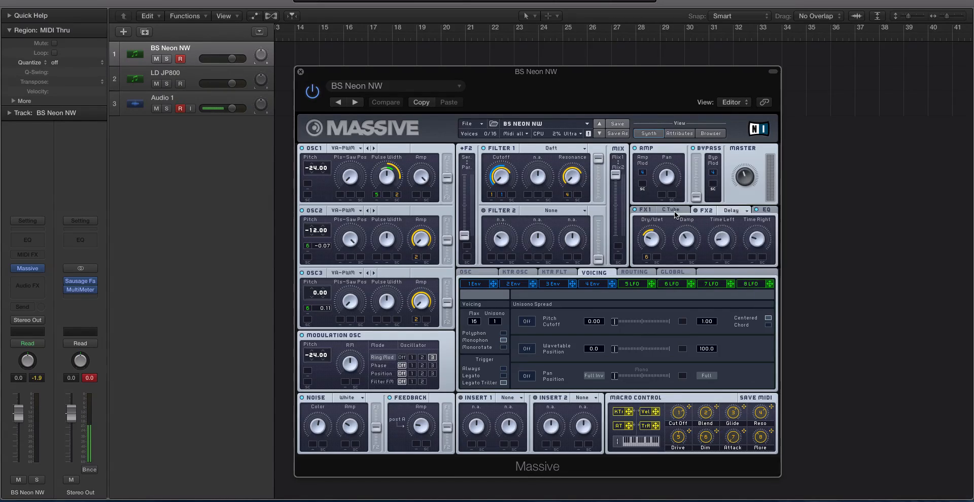
Step: Browse the FX effect type list, keep the current effect, and return to the delay effect's settings
left_click(670, 209)
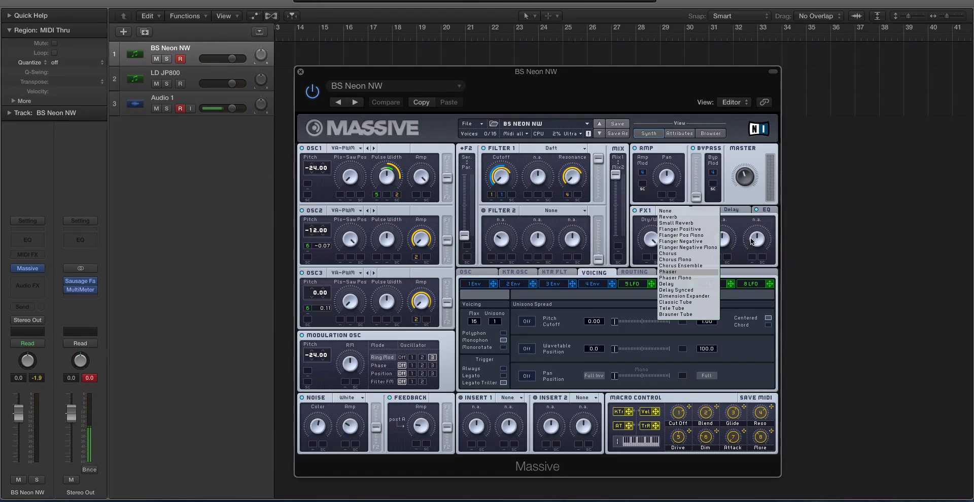
mouse_move(744, 225)
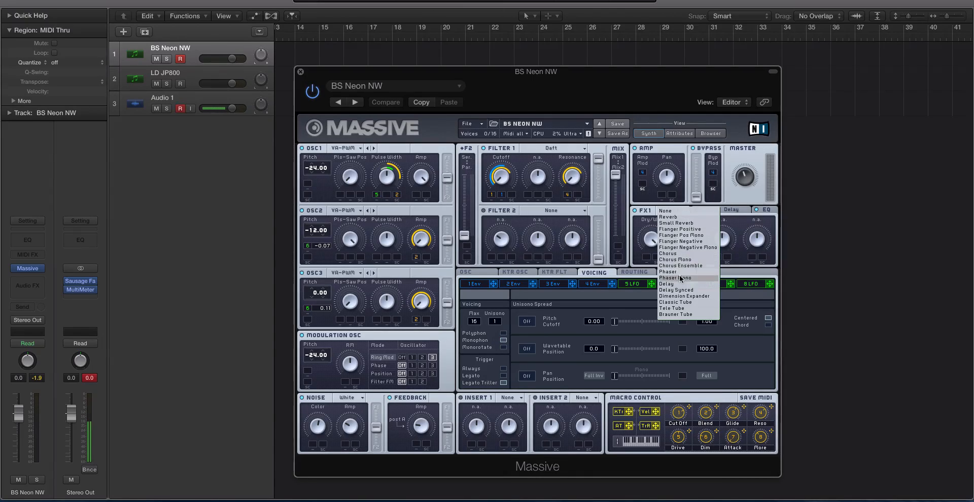
left_click(676, 303)
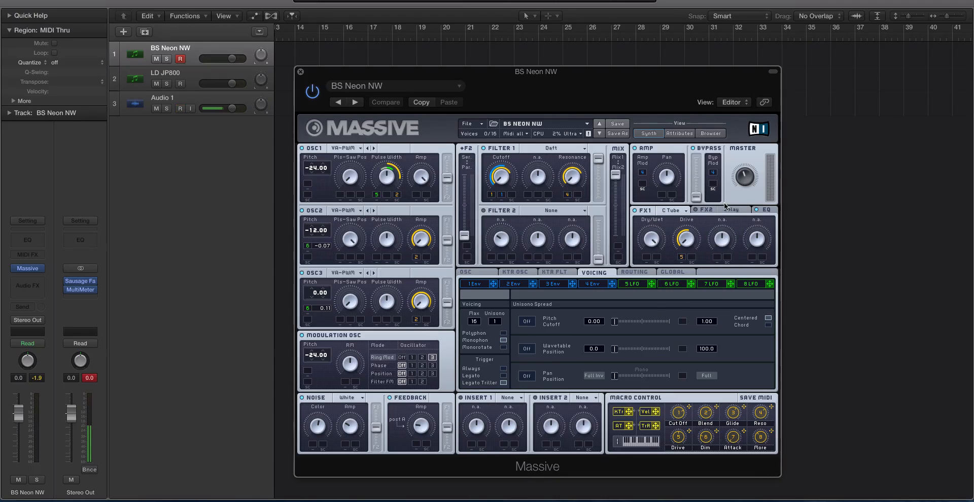
left_click(674, 209)
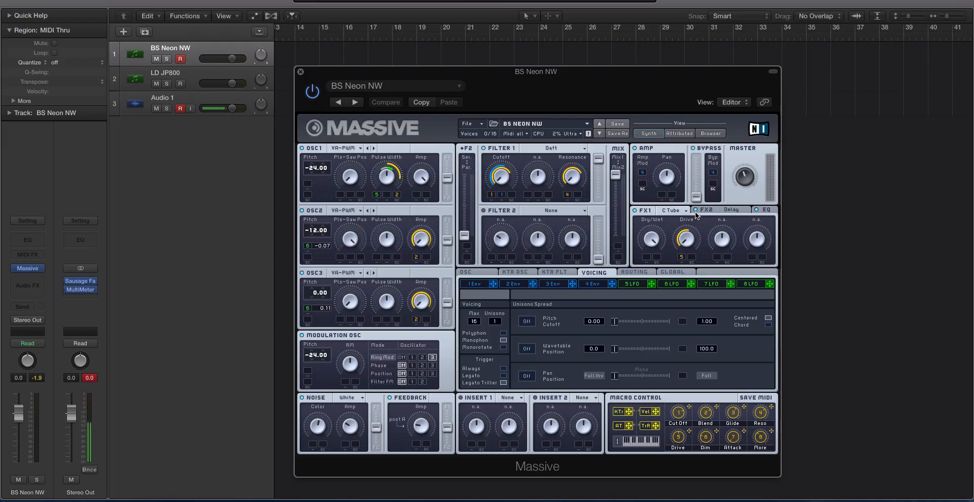
left_click(707, 209)
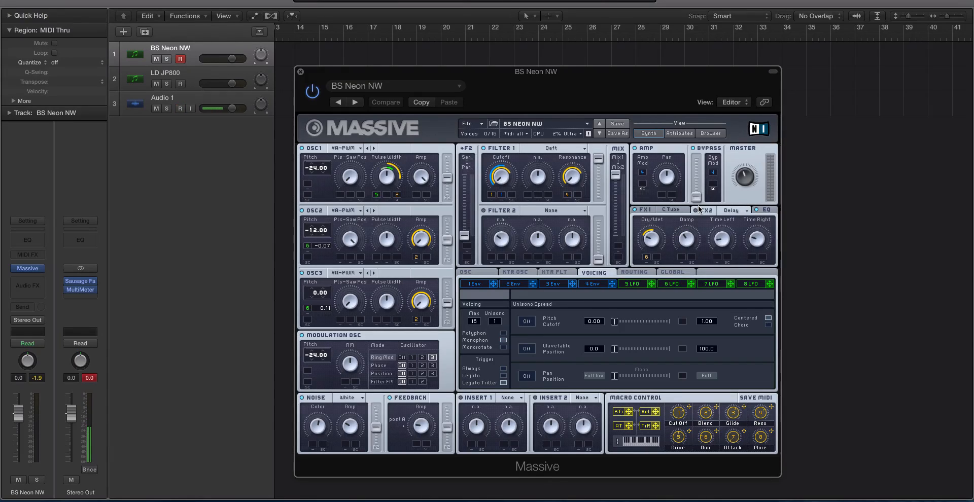
left_click(190, 108)
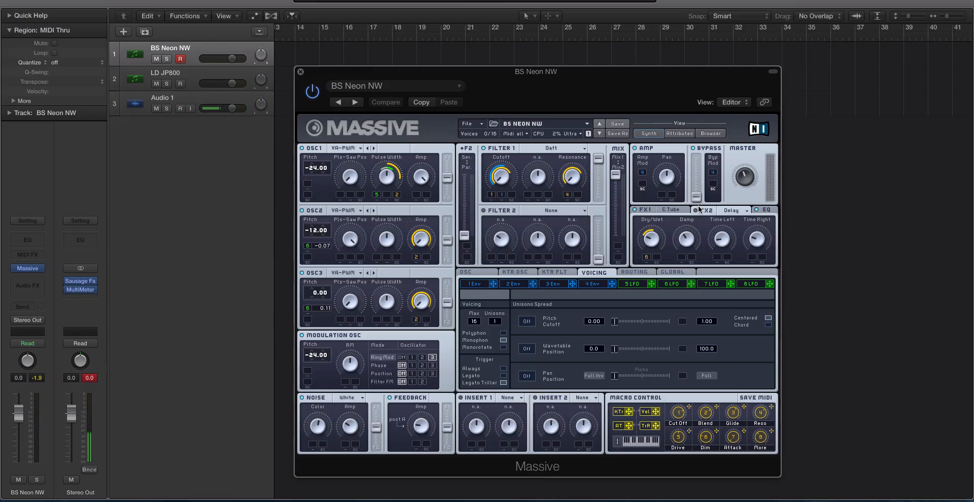
left_click(180, 109)
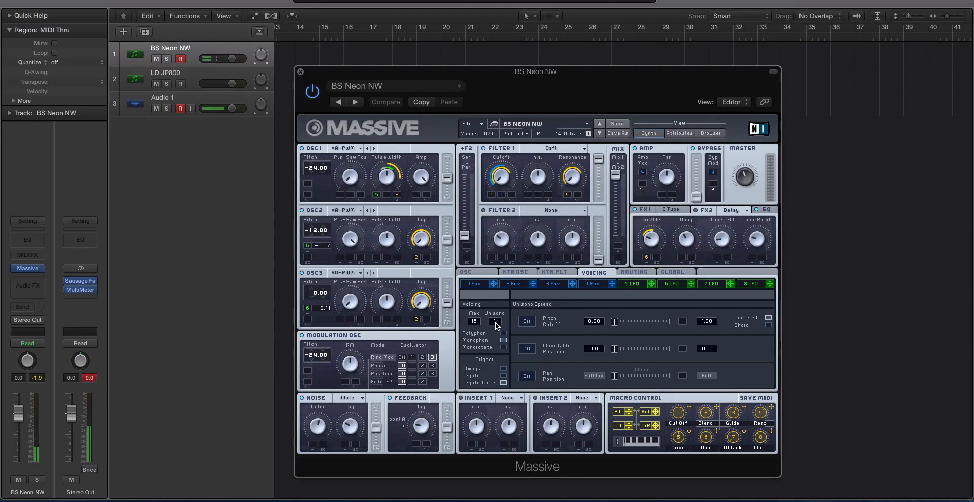
Step: Enable pan position unison spread, then bring up the MultiMeter goniometer on Stereo Out
left_click(494, 322)
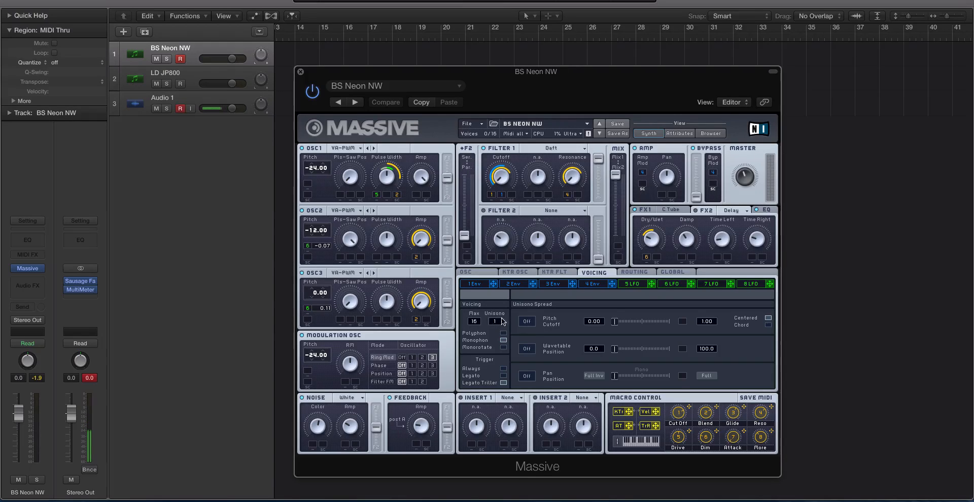
mouse_move(522, 386)
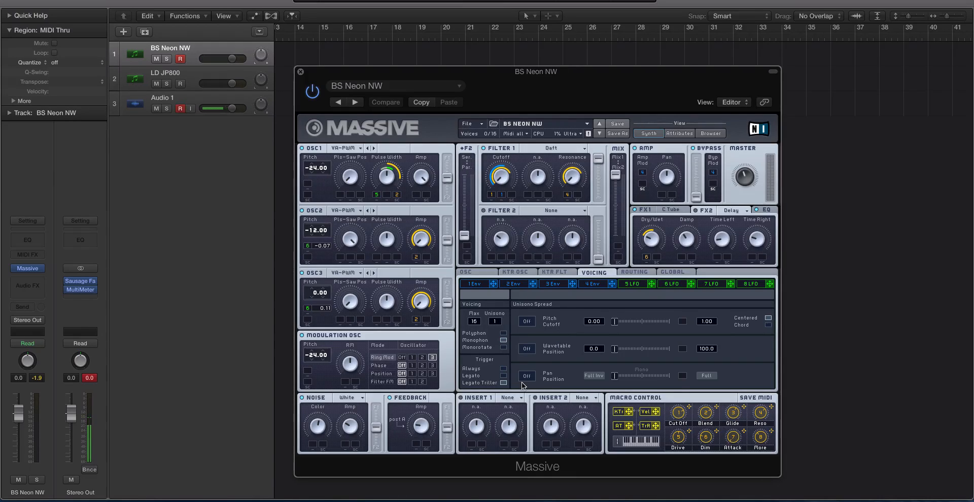
left_click(527, 376)
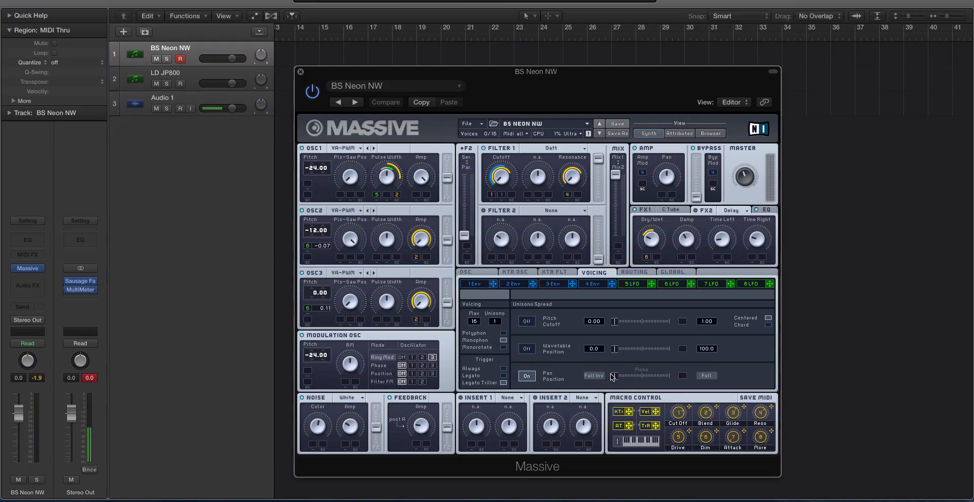
left_click(385, 101)
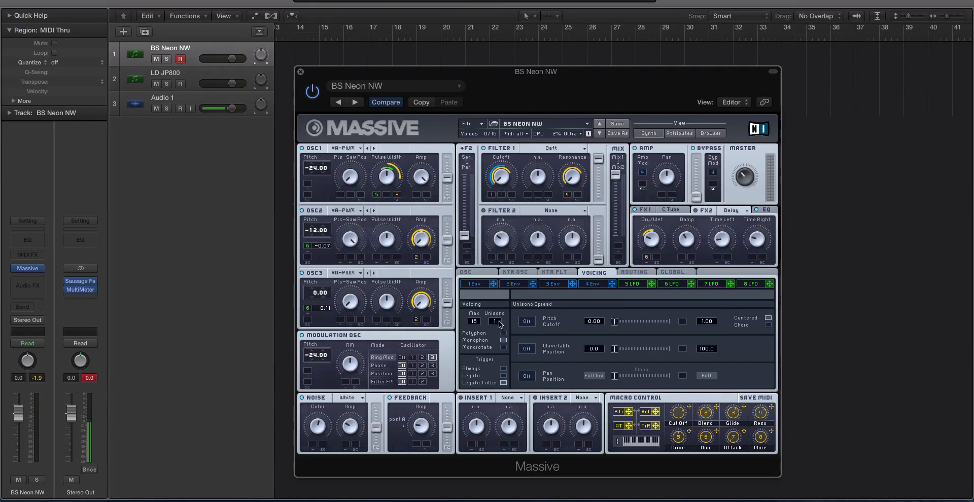
mouse_move(558, 347)
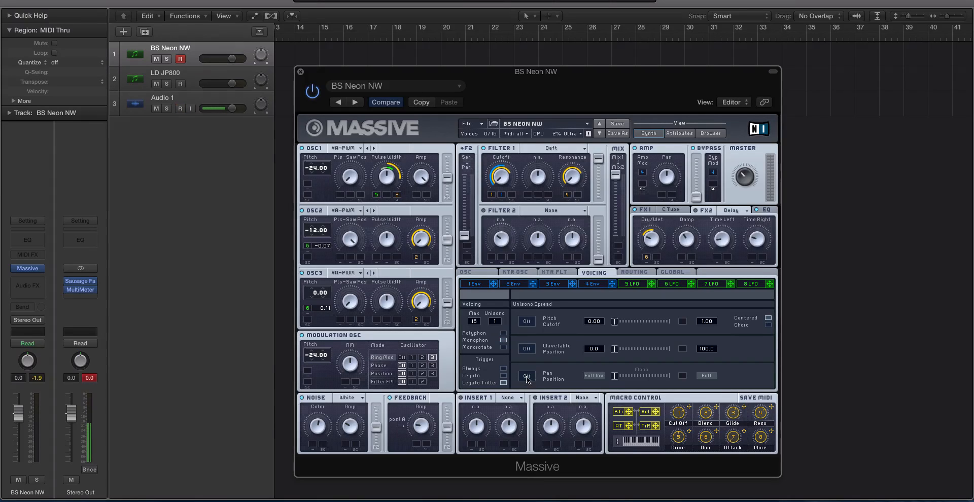
mouse_move(573, 371)
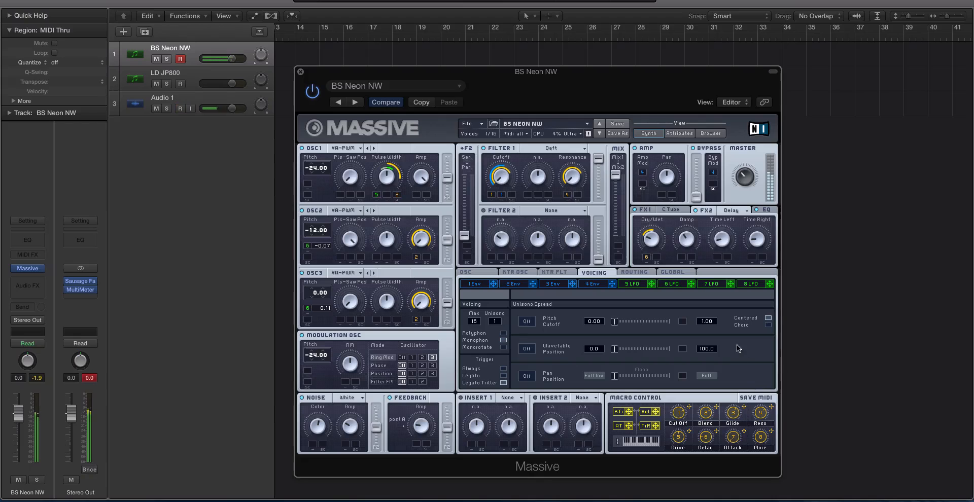
left_click(79, 289)
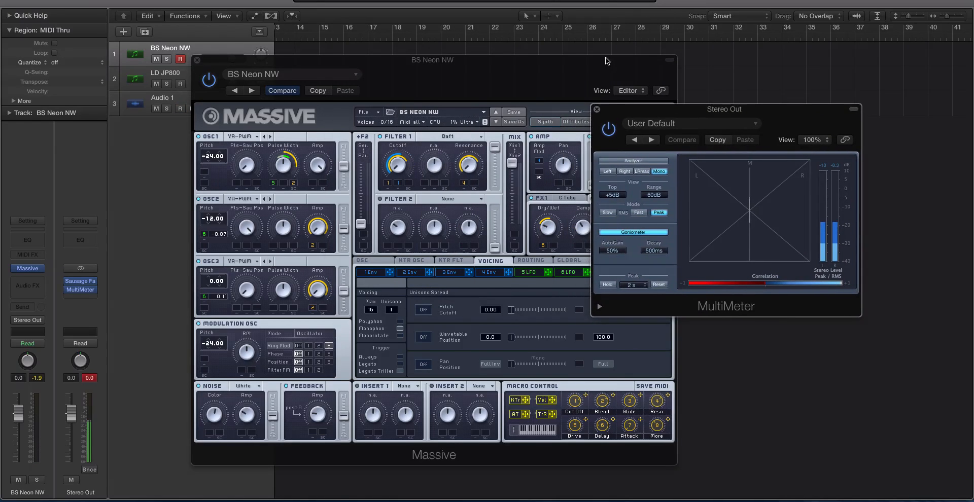
Step: Drag the stereo-output MultiMeter window aside so it sits beside the Massive window
left_click_drag(433, 60, 319, 61)
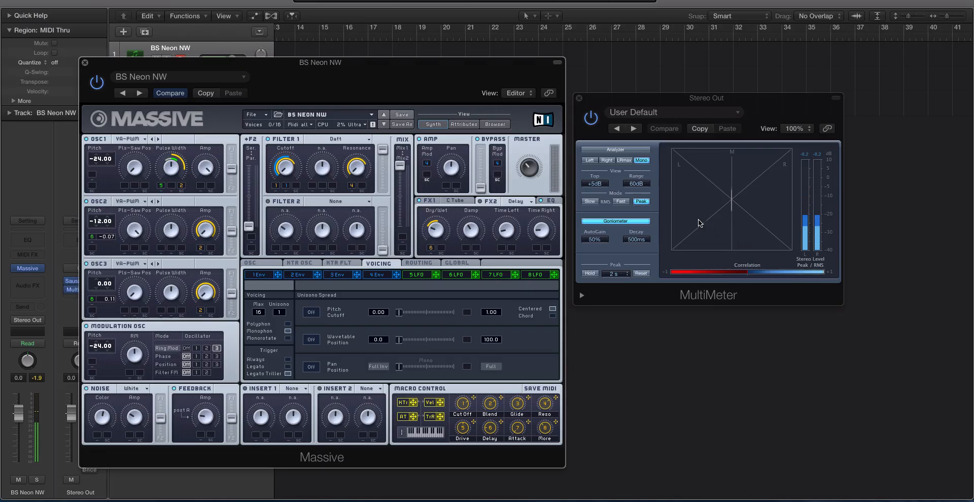
mouse_move(761, 190)
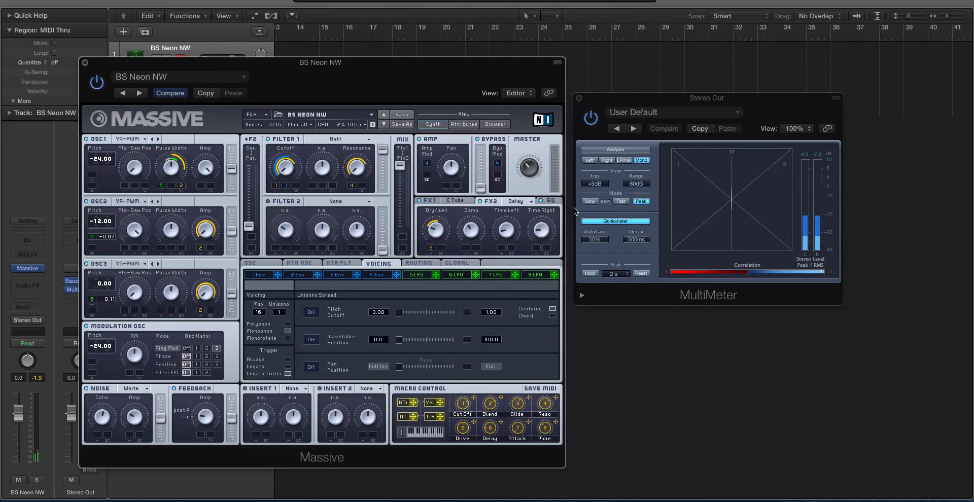
left_click_drag(706, 97, 705, 90)
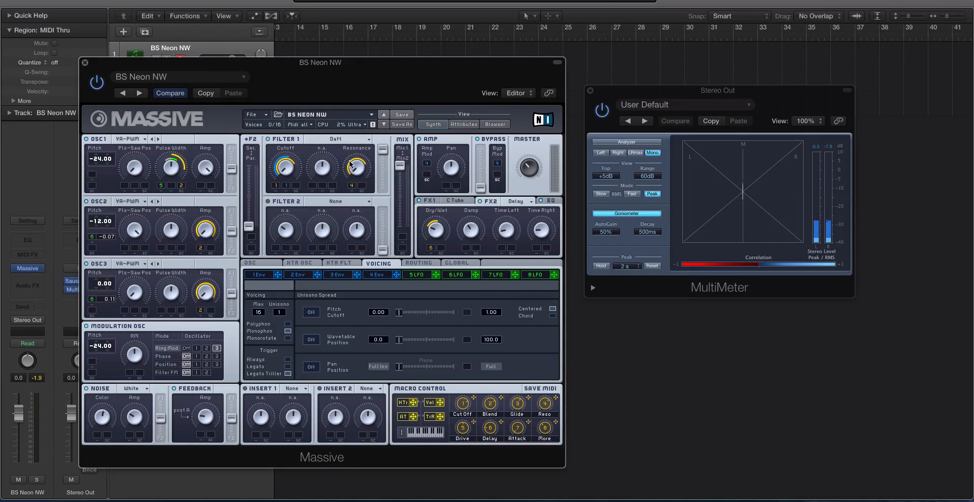
mouse_move(511, 233)
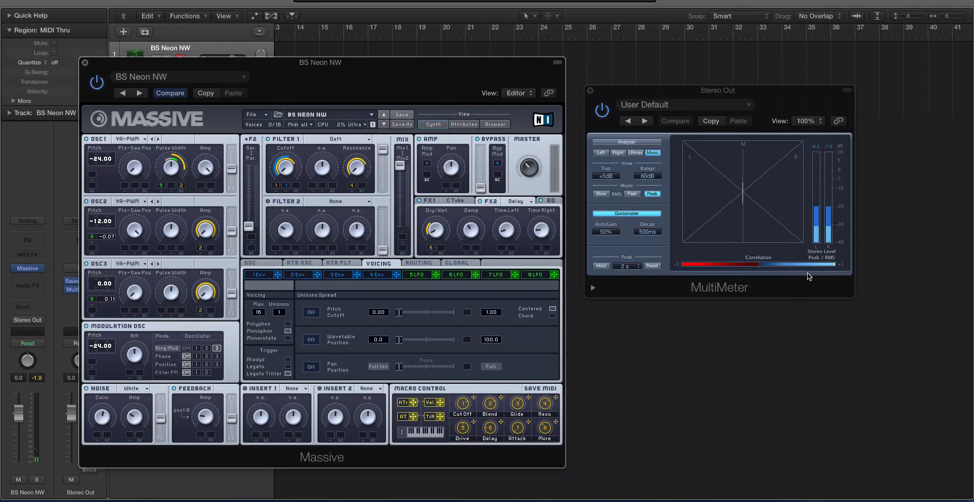
mouse_move(763, 365)
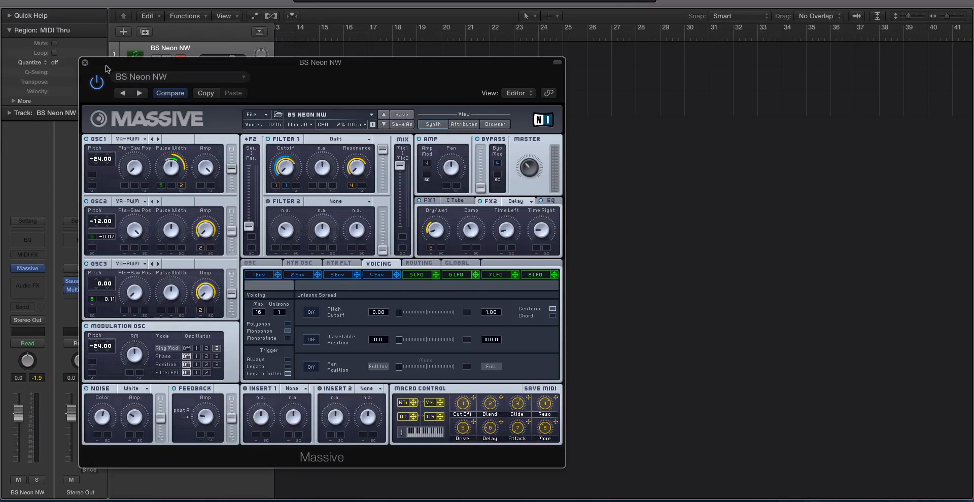
Step: Switch to the LD JP800 lead track, open its Massive instrument, and reopen the Stereo Out meter
left_click(85, 63)
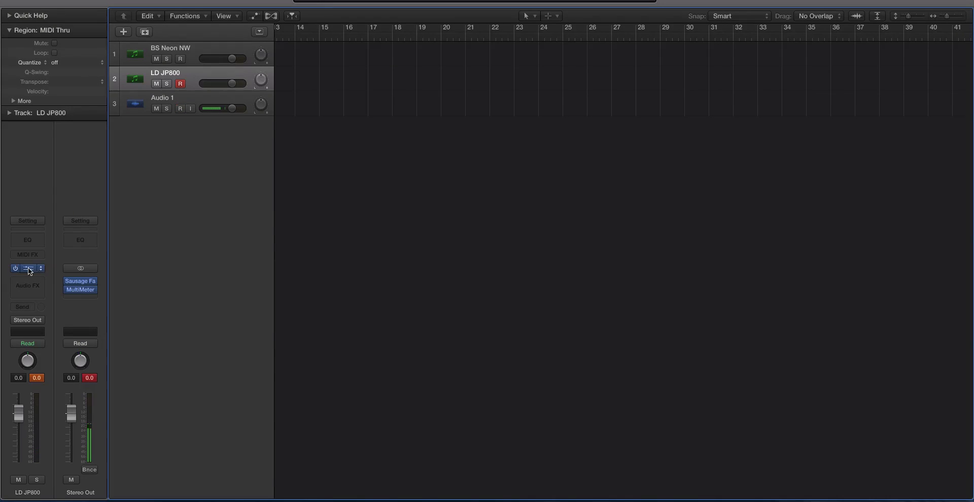
left_click(26, 269)
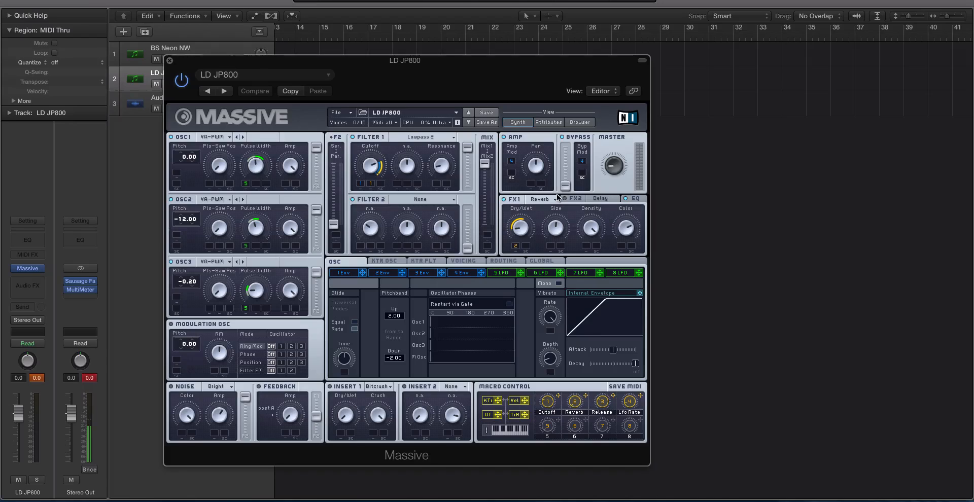
mouse_move(592, 202)
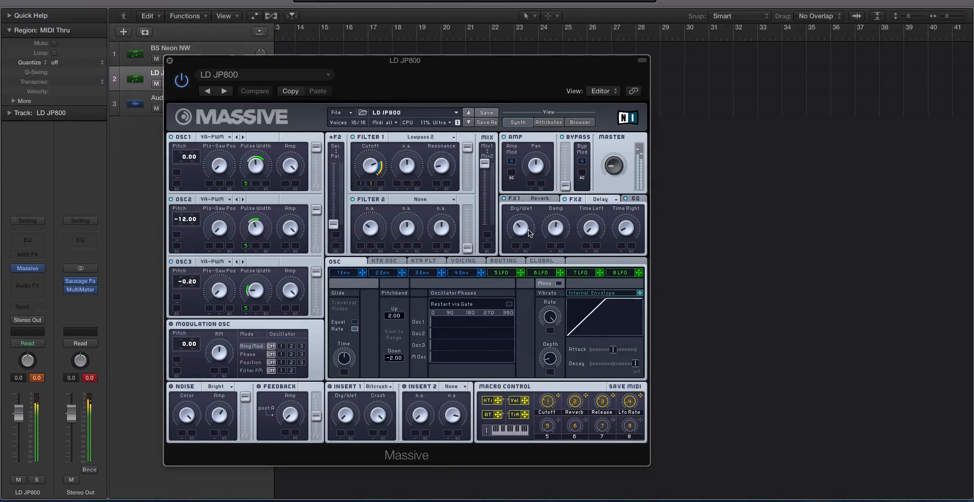
left_click(254, 90)
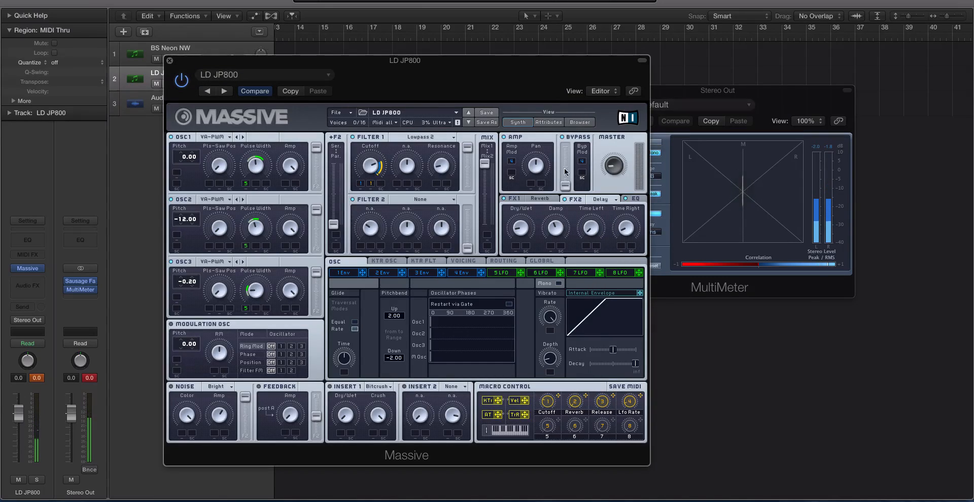
Step: On the Voicing page, turn off unison pan spread for the LD JP800 lead and audition it
left_click(463, 261)
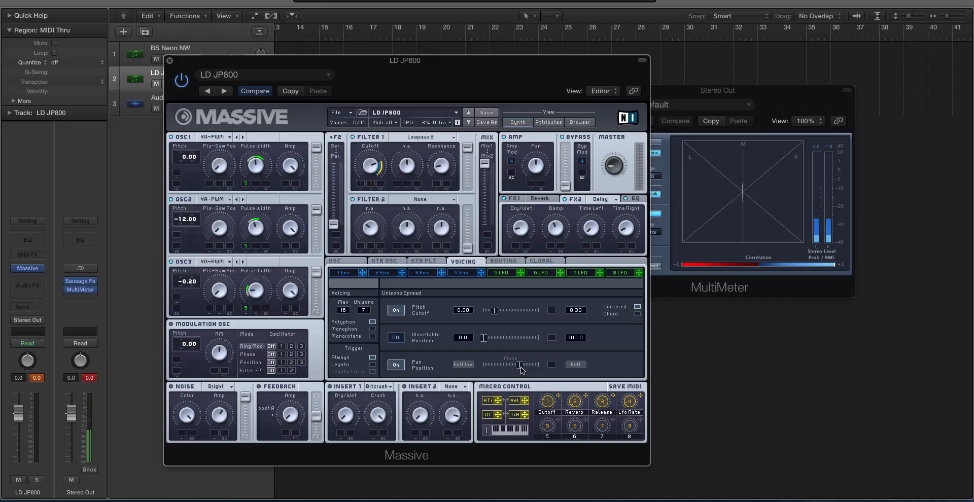
left_click(395, 364)
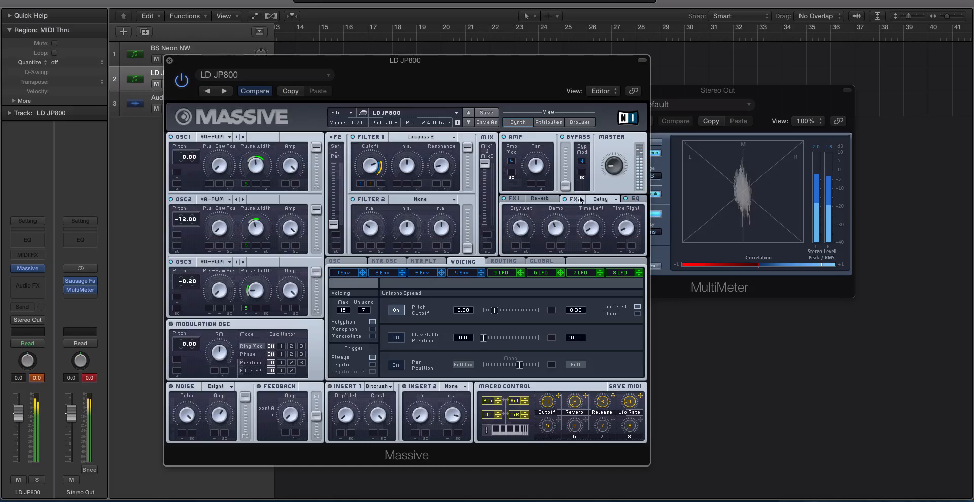
left_click(575, 198)
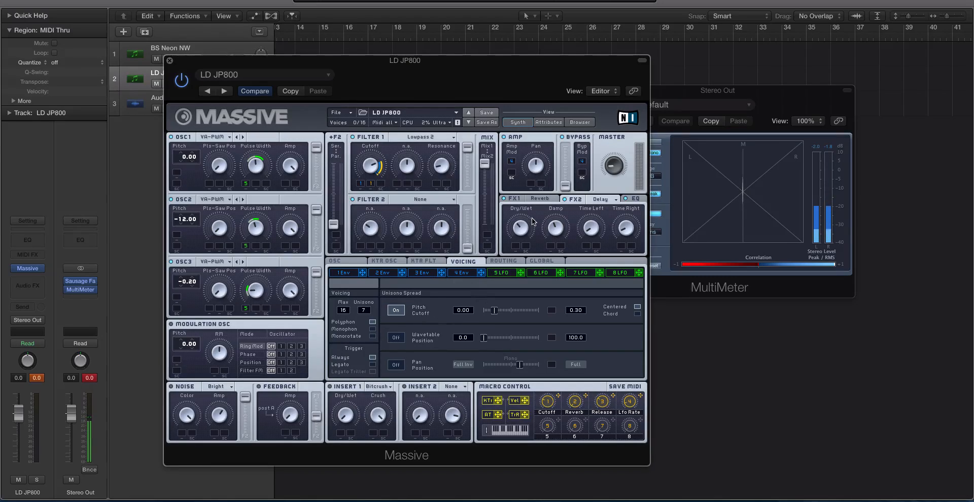
Step: Choose Delay as the lead's FX2 effect type from the effect list
left_click(603, 199)
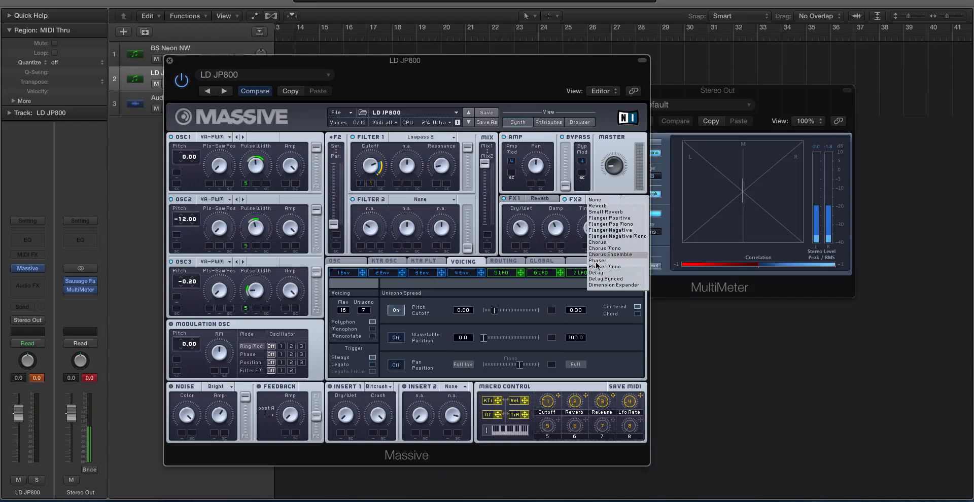
left_click(596, 279)
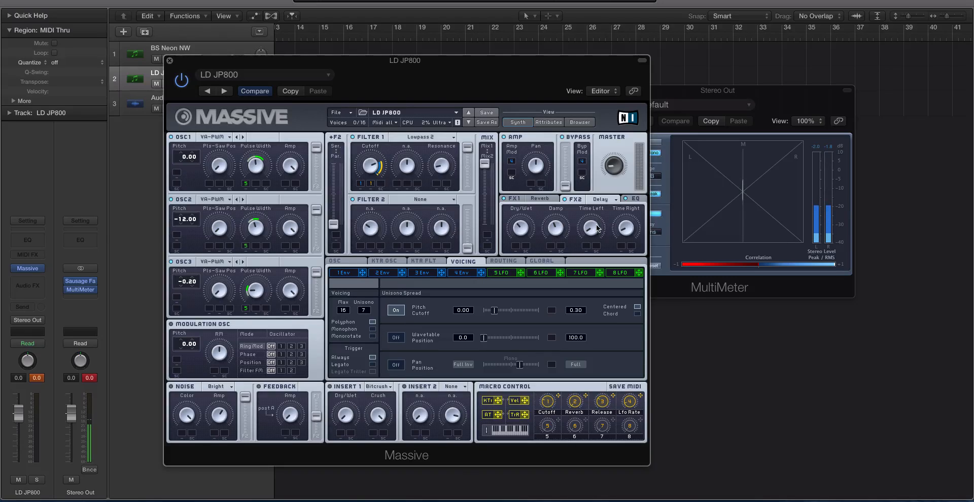
mouse_move(521, 225)
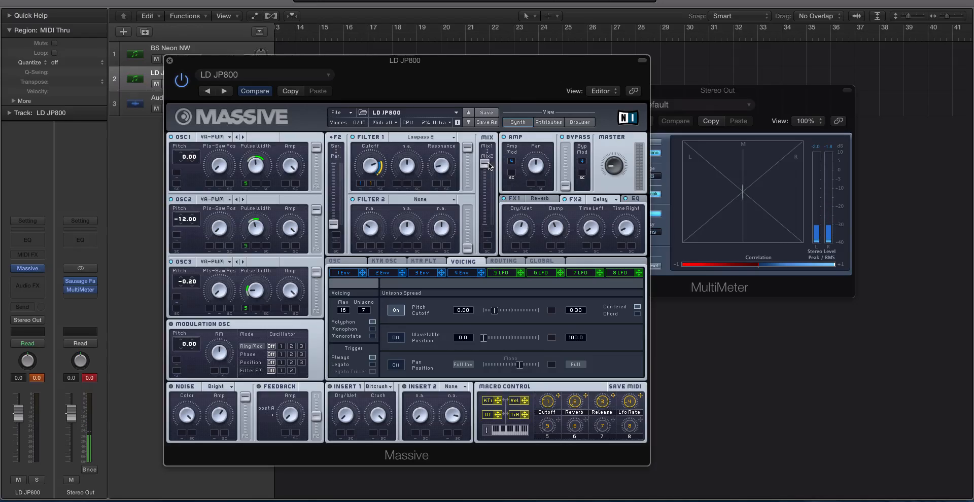
Step: Return to the BS Neon NW bass track and open its Massive instrument
left_click(170, 60)
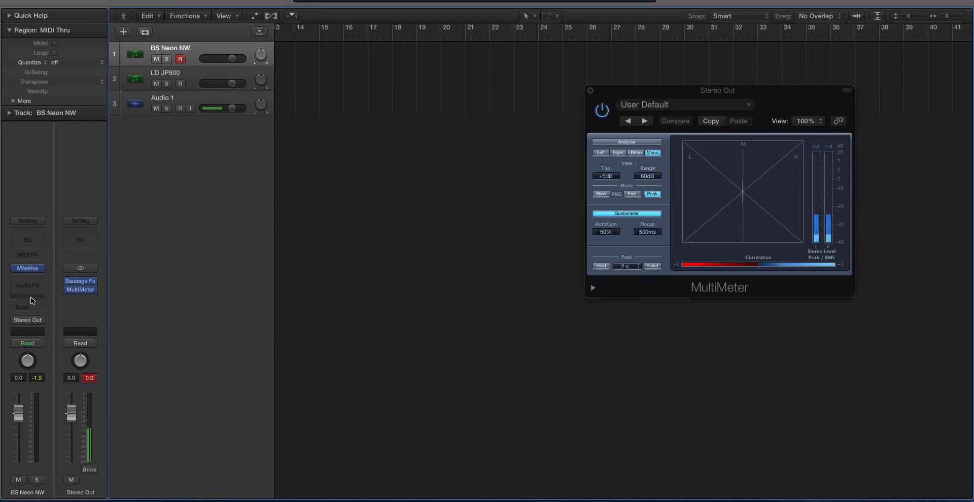
left_click(28, 268)
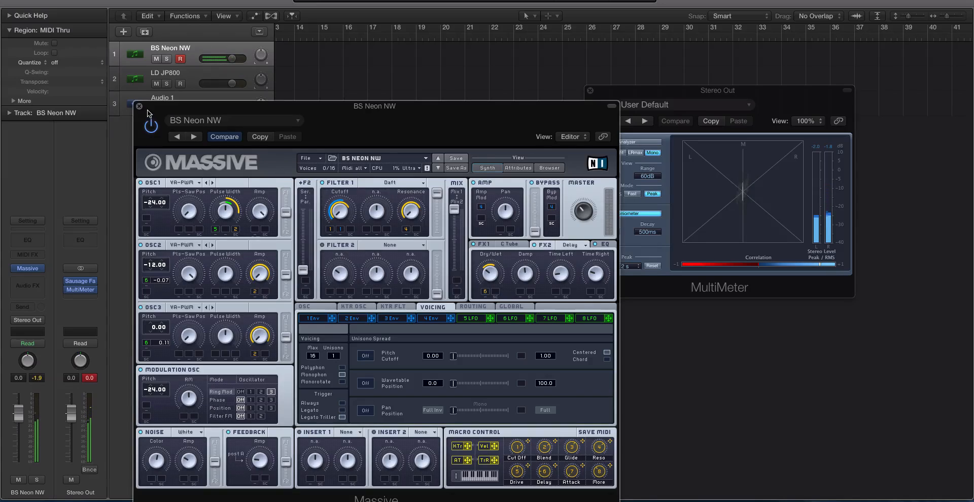
Step: Close the Massive and MultiMeter windows and record-enable the Audio 1 track
left_click(139, 107)
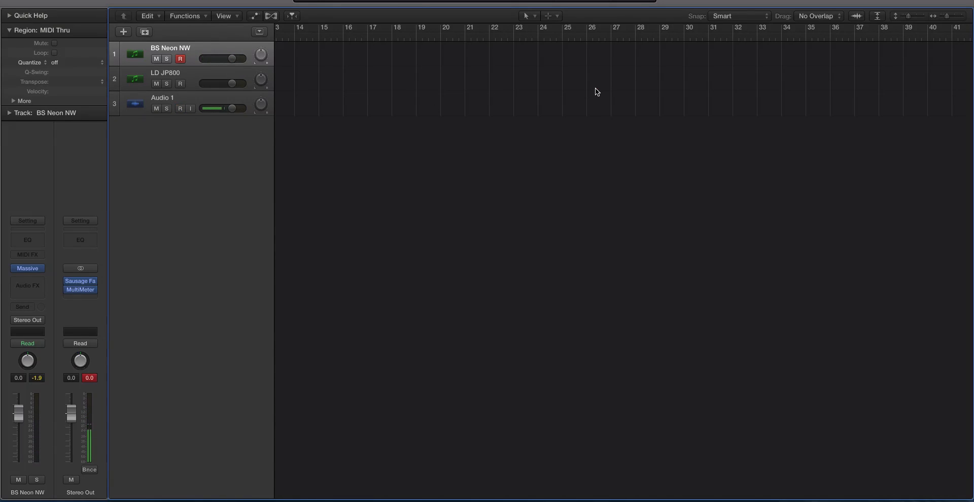
left_click(181, 108)
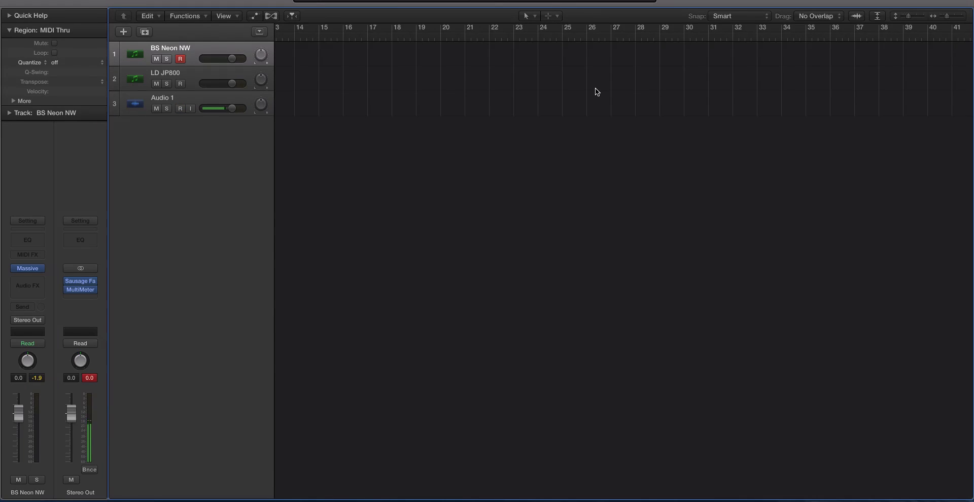
left_click(181, 109)
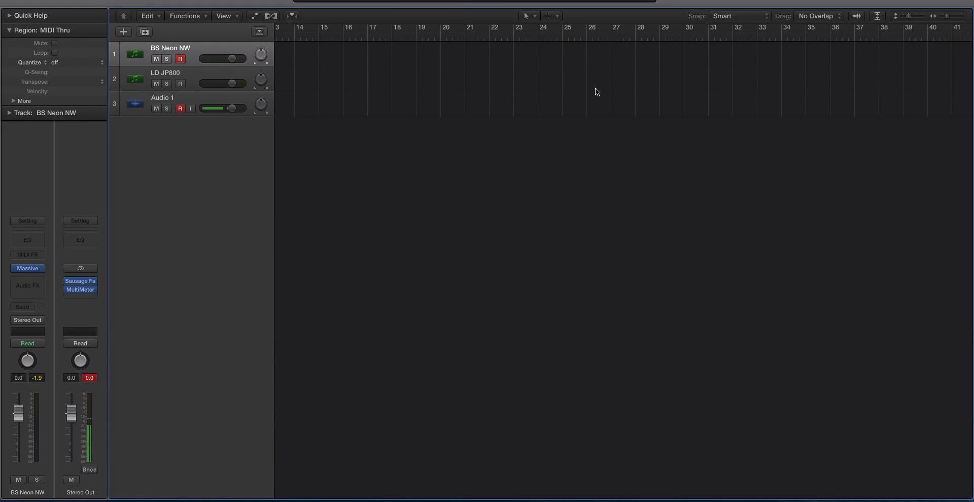